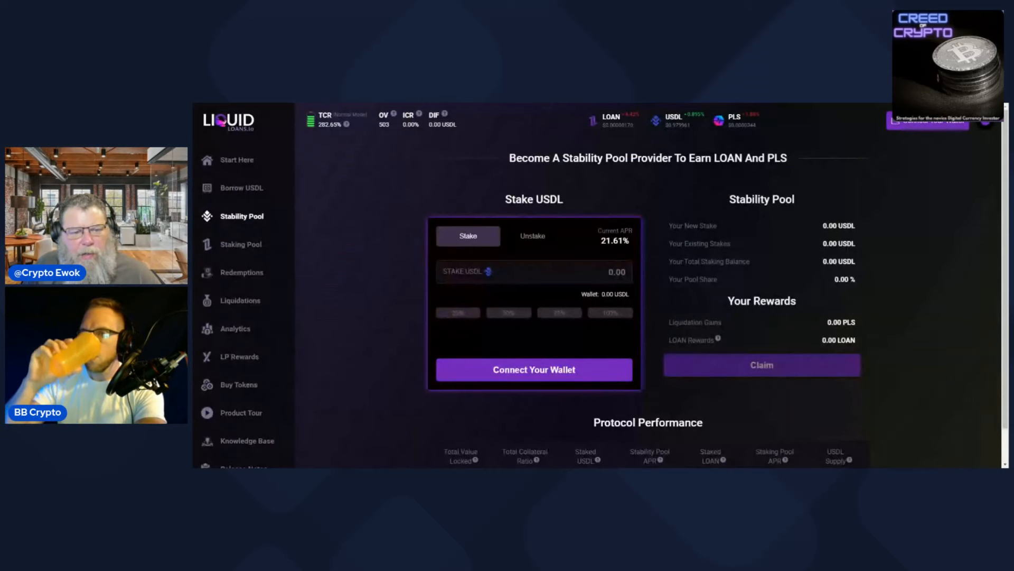
# Step: Select the USDL stake amount field, then go to the Borrow USDL page with zero vault stats
pyautogui.click(533, 271)
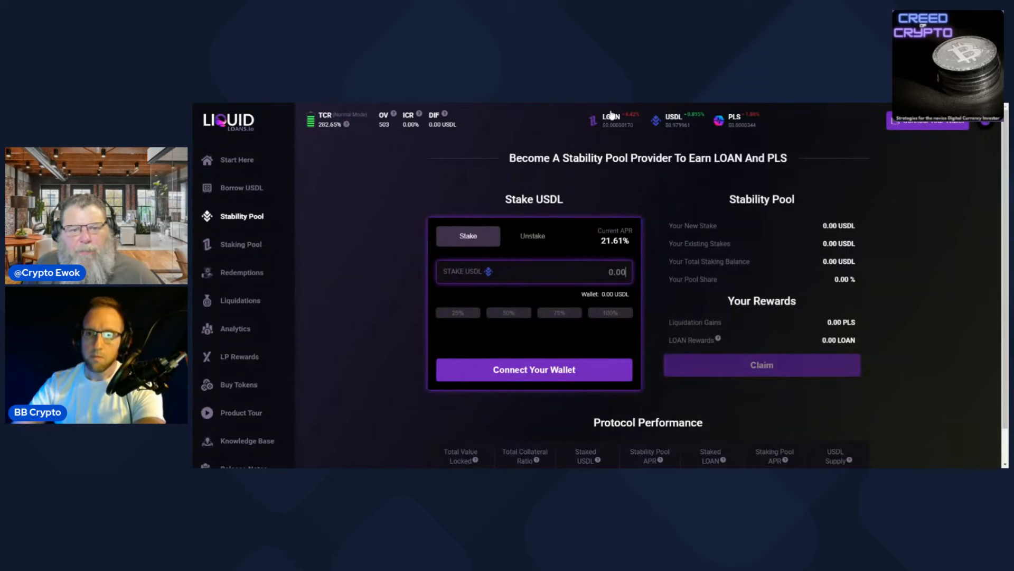
pyautogui.moveTo(615, 133)
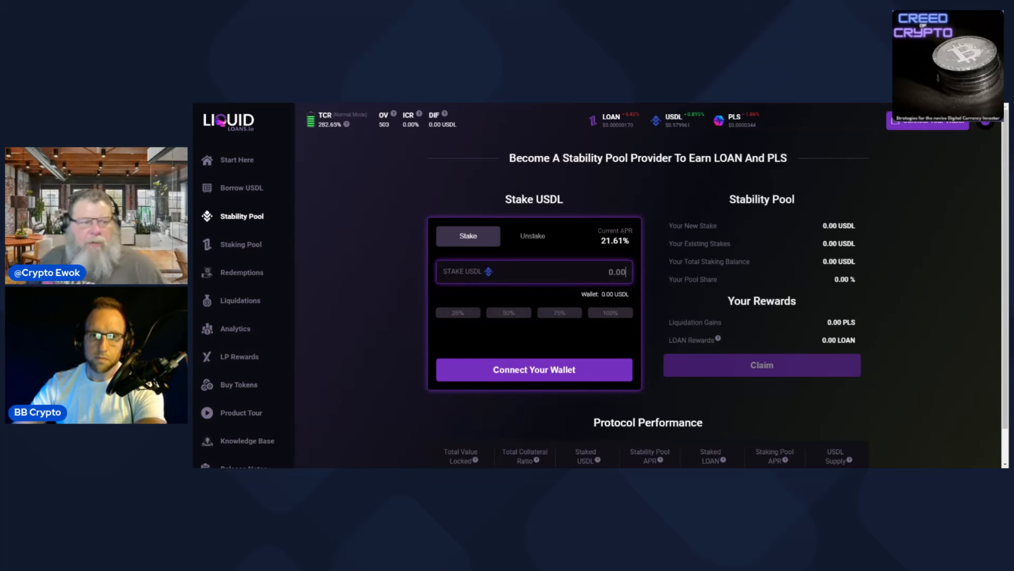
pyautogui.click(241, 187)
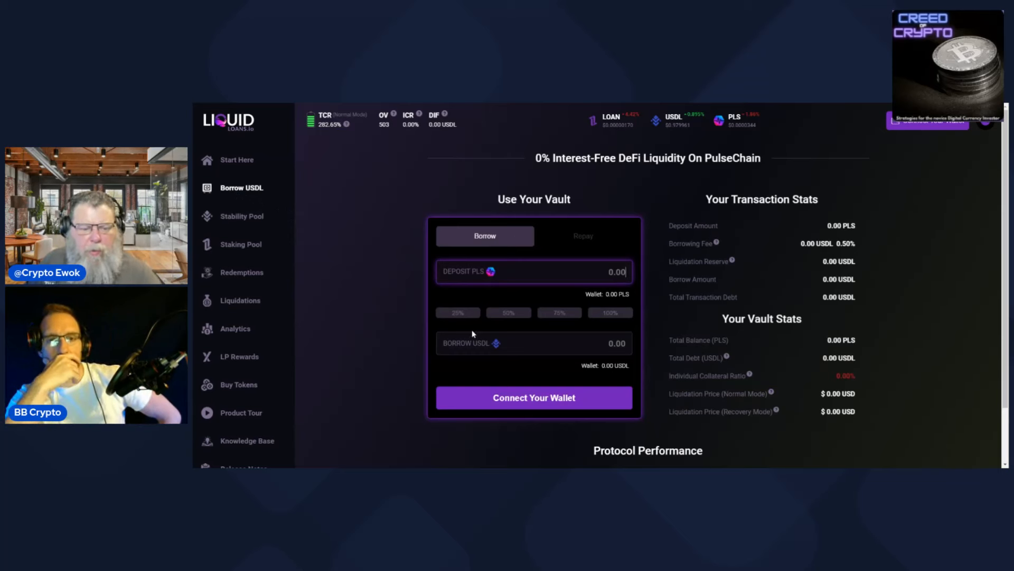
pyautogui.moveTo(669, 128)
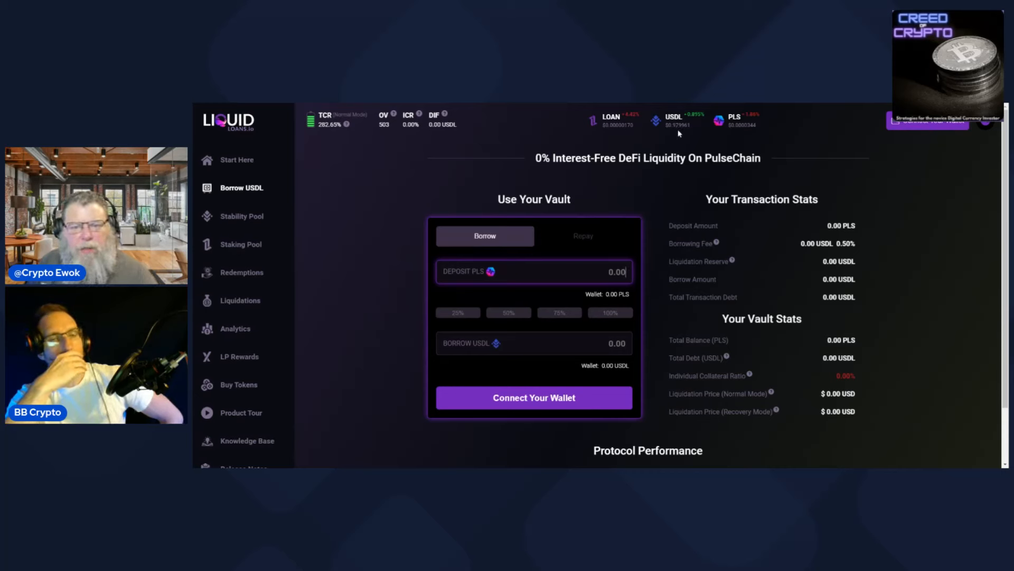
pyautogui.moveTo(695, 121)
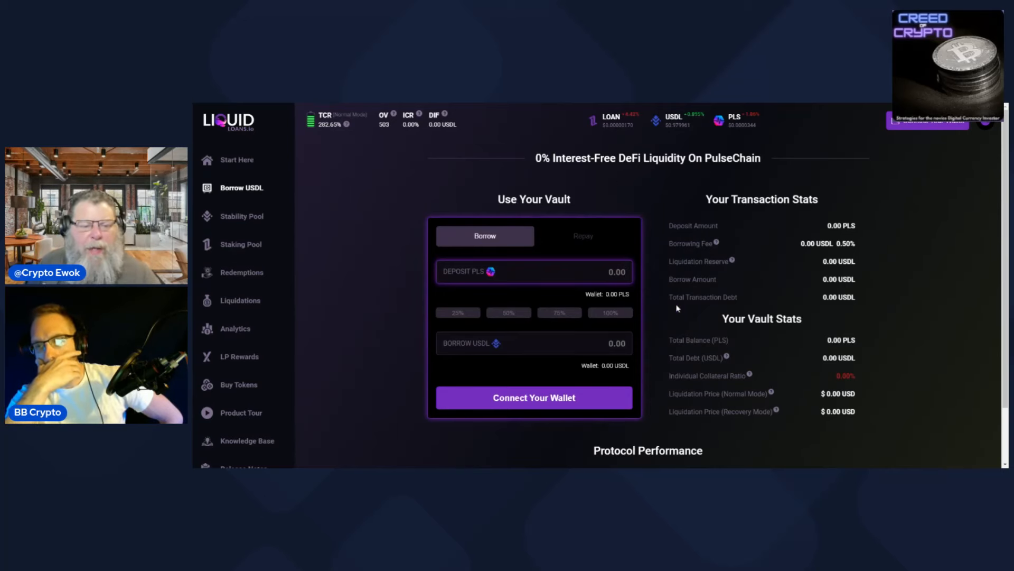
pyautogui.moveTo(697, 176)
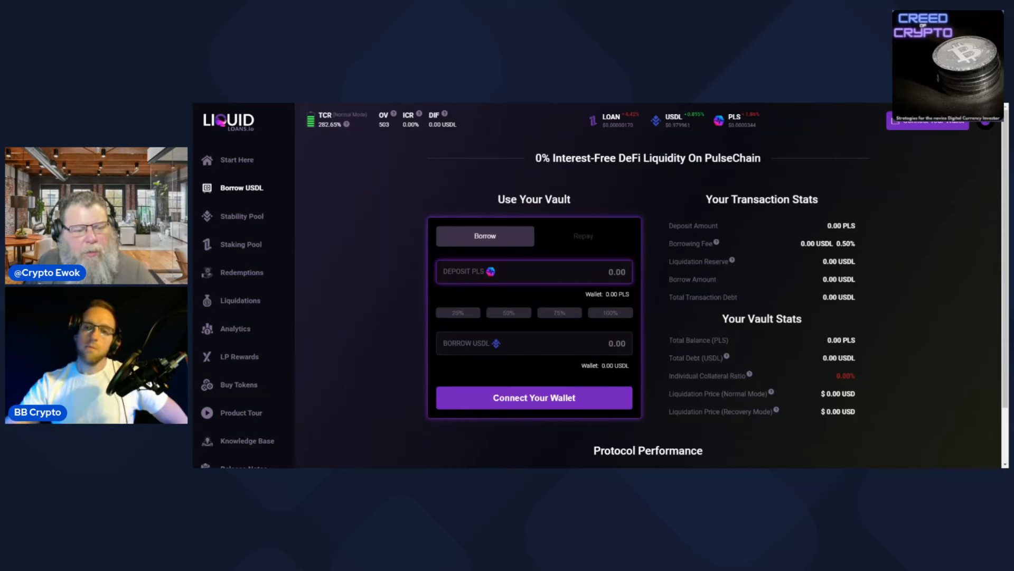
pyautogui.moveTo(242, 216)
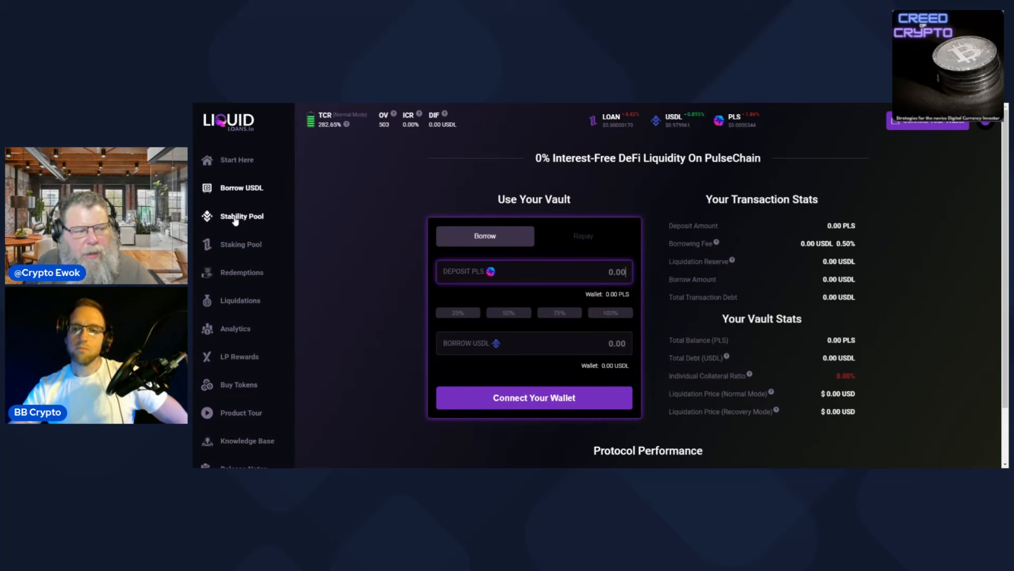
# Step: Switch to the Stability Pool page showing 21.61% APR for staking USDL
pyautogui.click(241, 216)
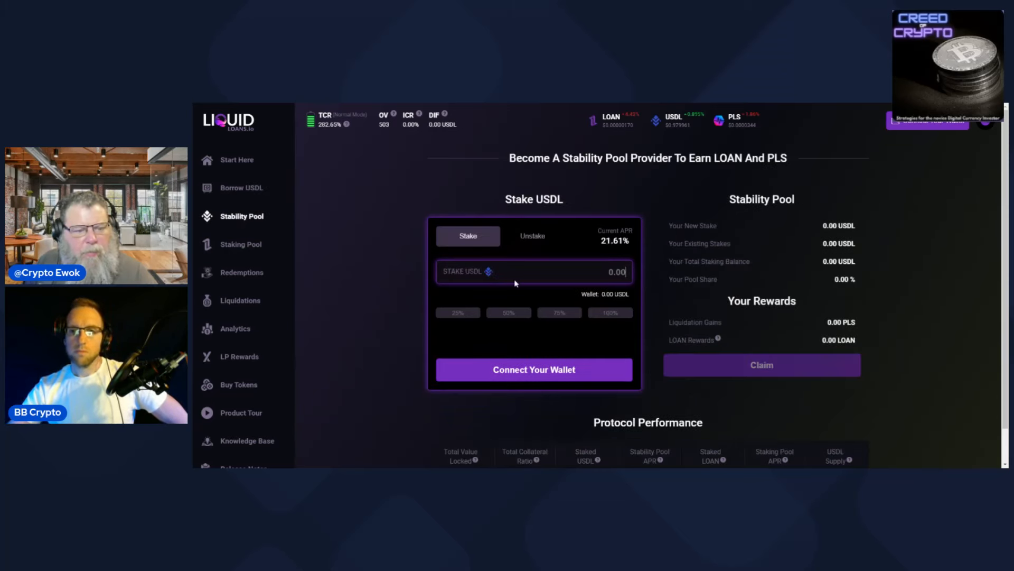
pyautogui.moveTo(671, 318)
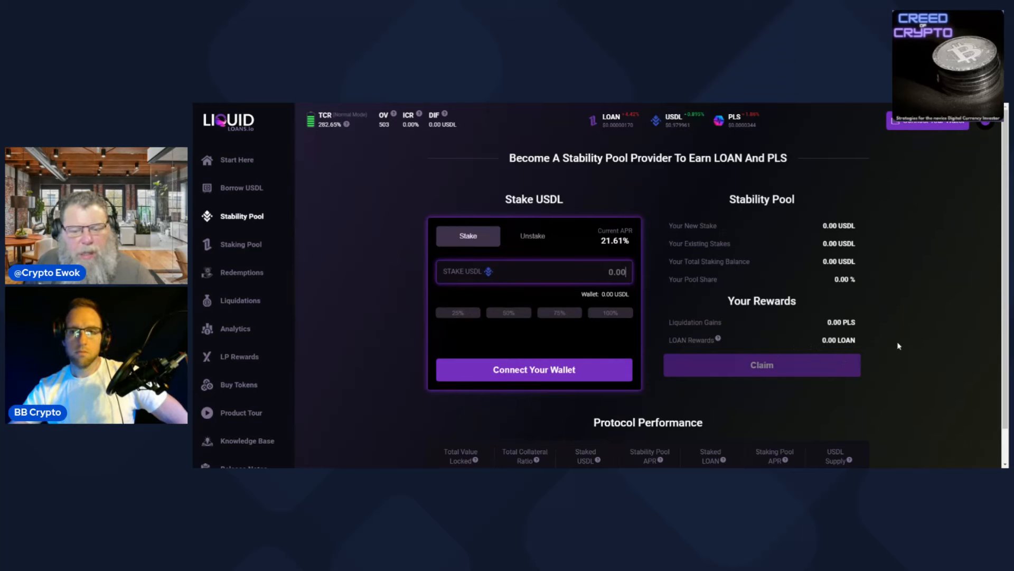
pyautogui.moveTo(628, 147)
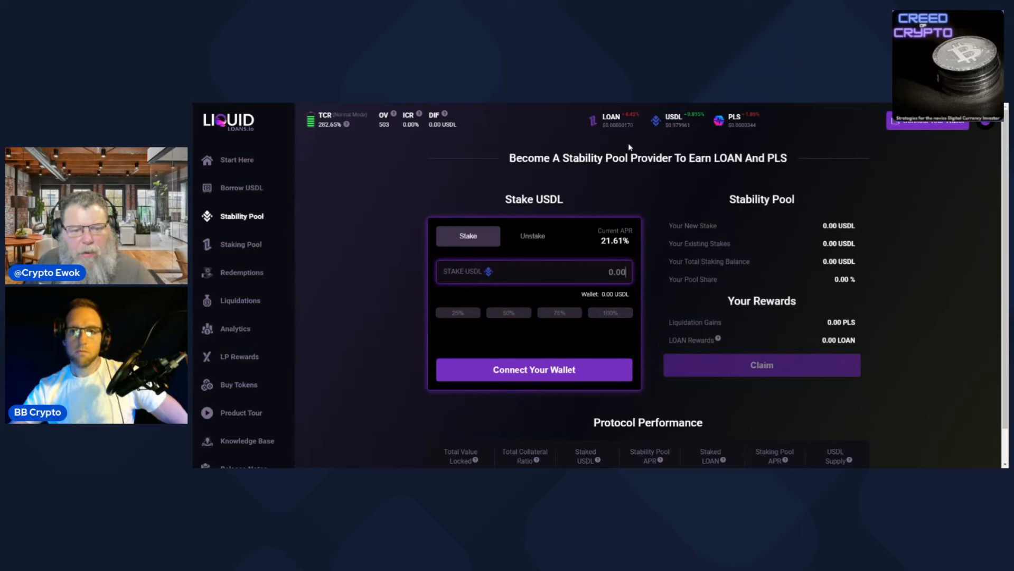
pyautogui.moveTo(919, 312)
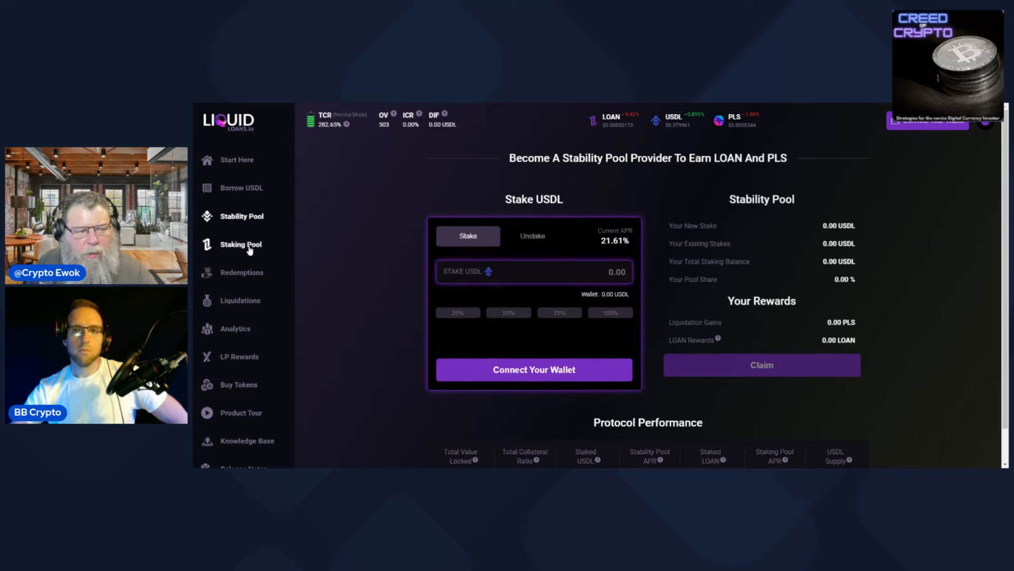
# Step: Switch to the LOAN Staking Pool page showing 9.61% APR
pyautogui.click(240, 244)
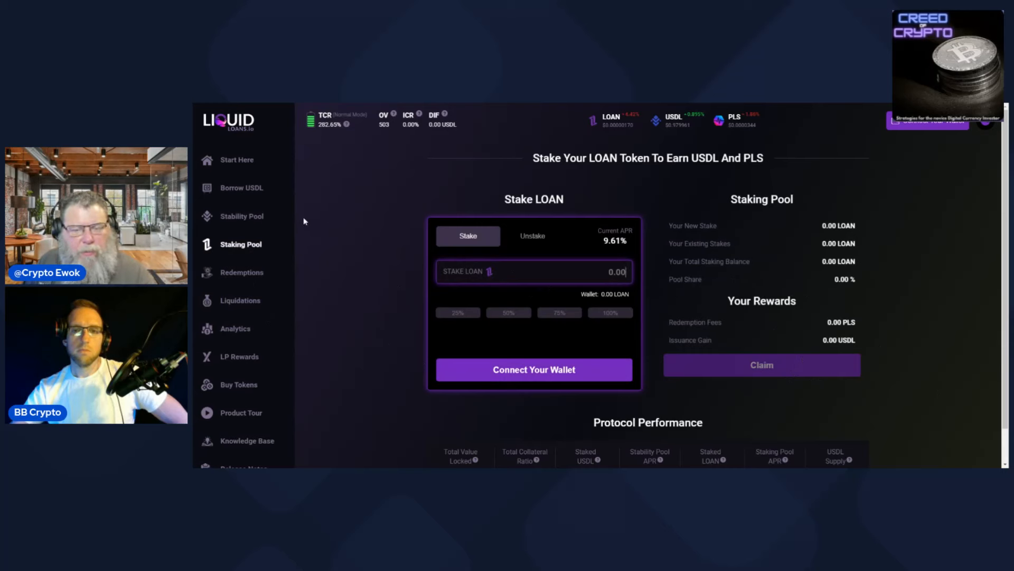
pyautogui.moveTo(871, 317)
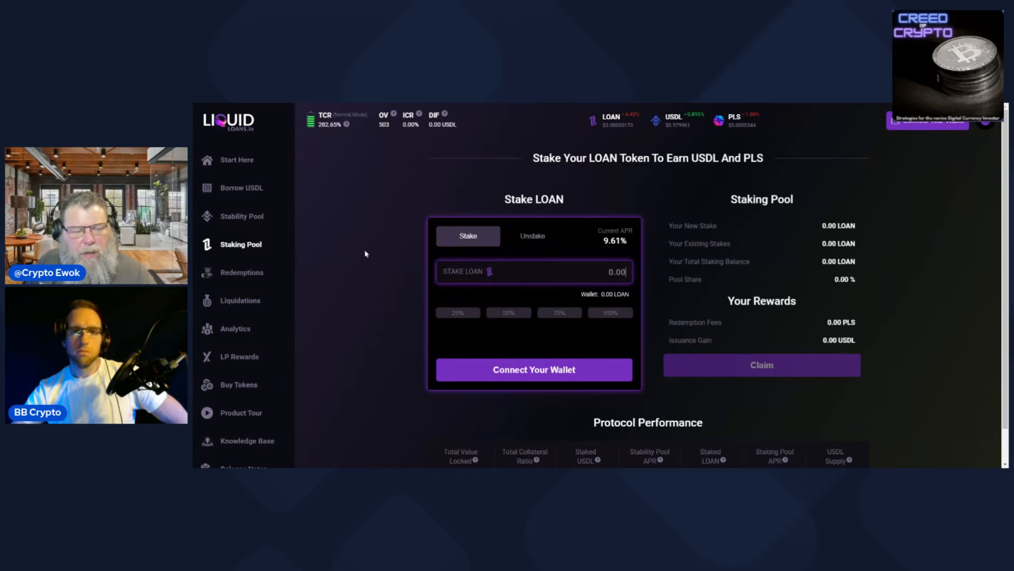
# Step: Return to the Stability Pool page, still at 21.61% APR with zero balances
pyautogui.click(243, 215)
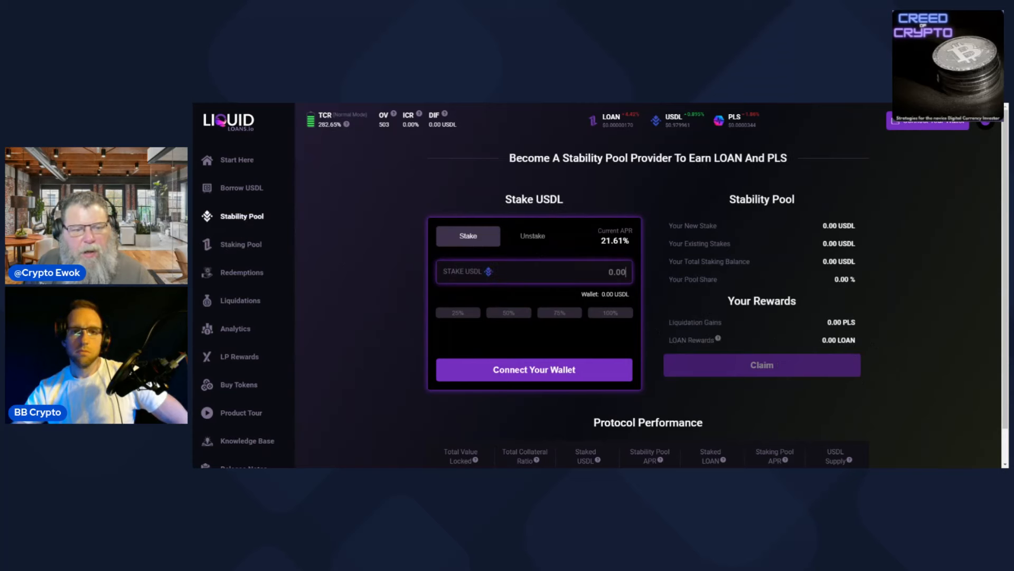
pyautogui.moveTo(687, 336)
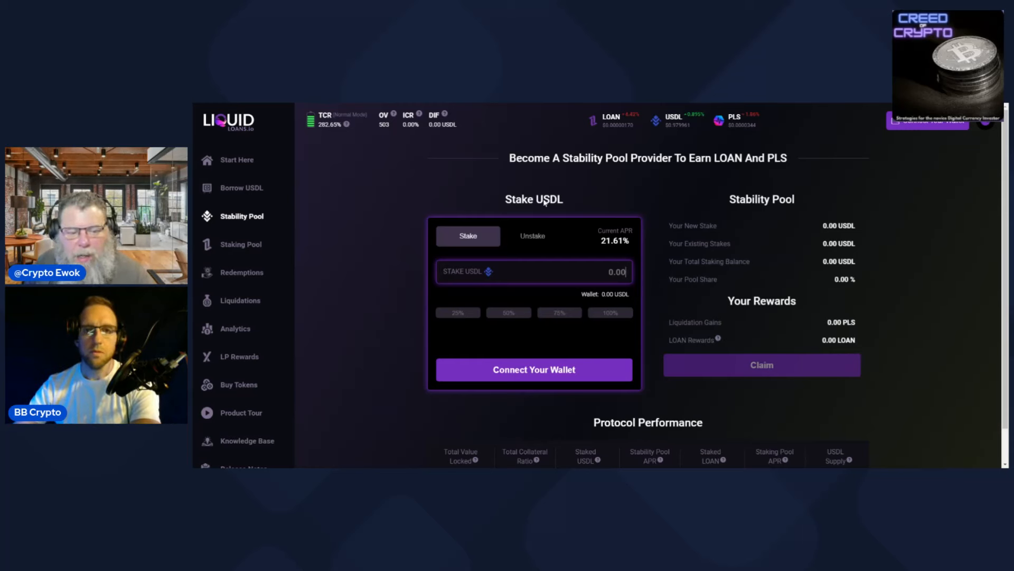
pyautogui.moveTo(786, 345)
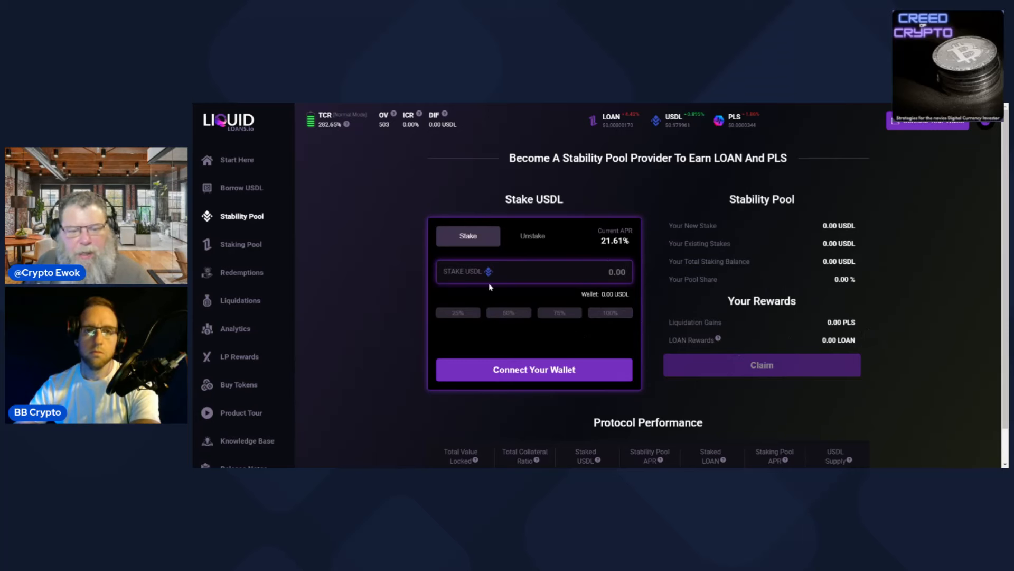
pyautogui.moveTo(497, 295)
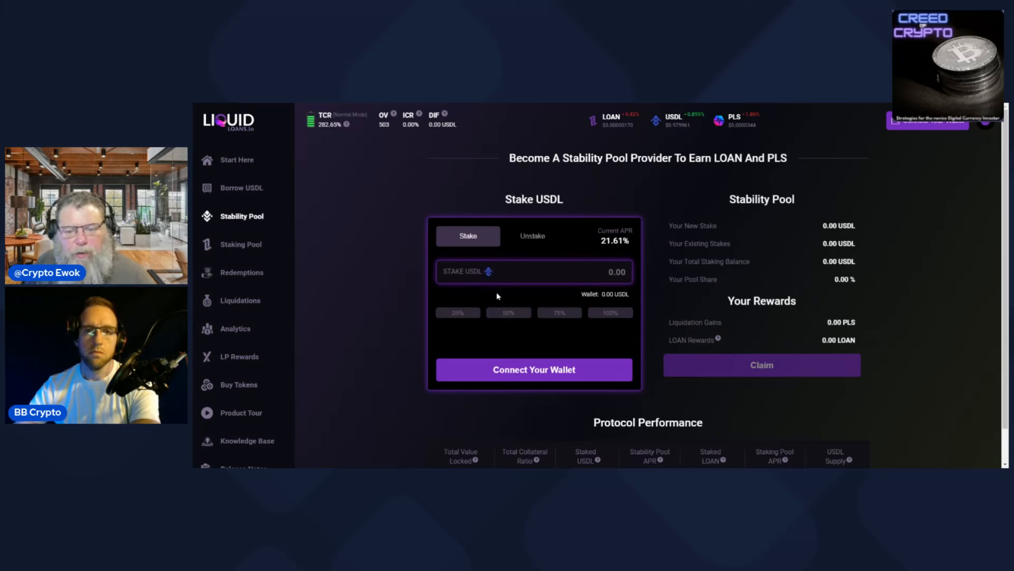
pyautogui.click(240, 187)
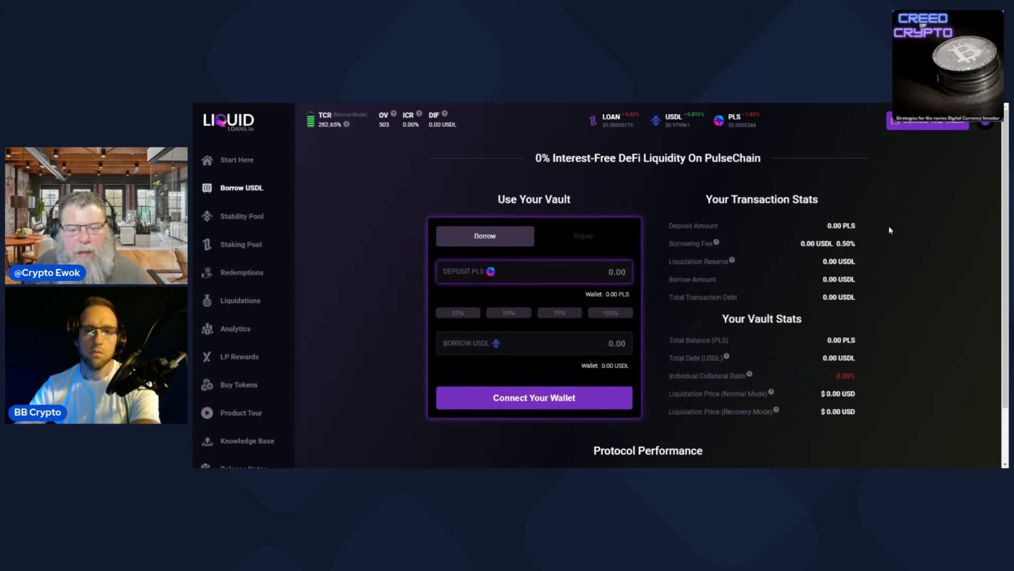
pyautogui.moveTo(890, 333)
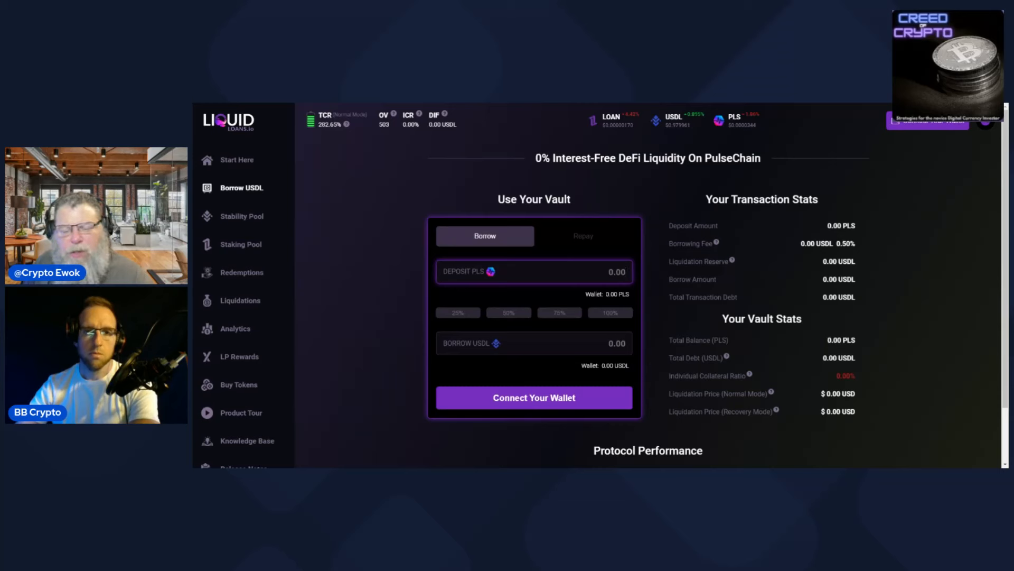
pyautogui.moveTo(878, 390)
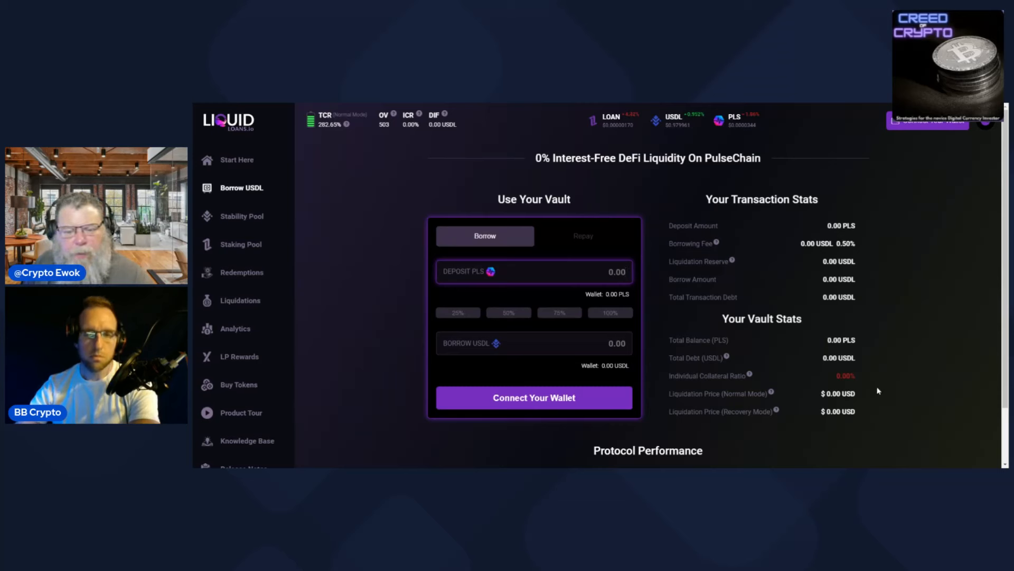
pyautogui.moveTo(888, 381)
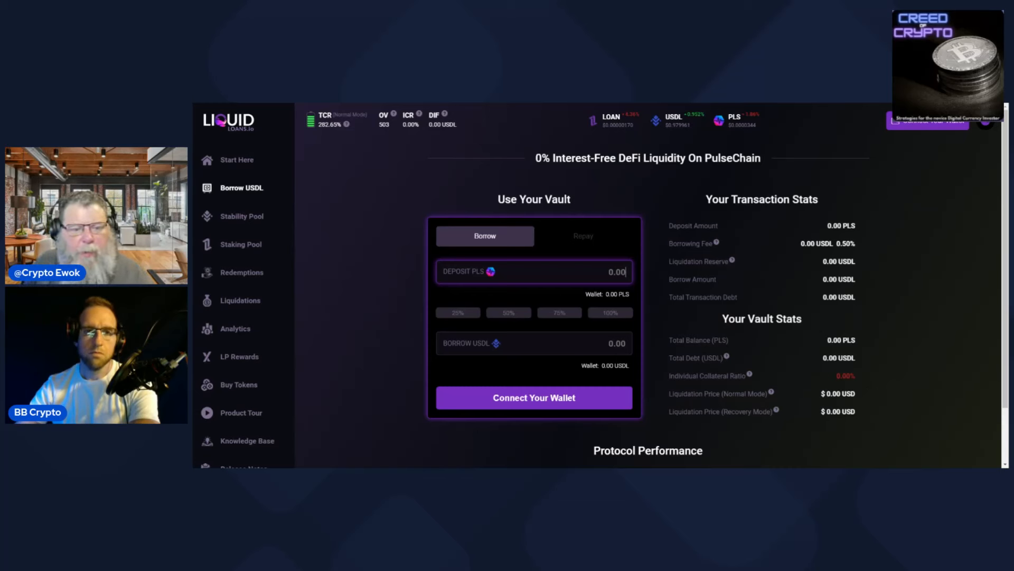
pyautogui.moveTo(906, 381)
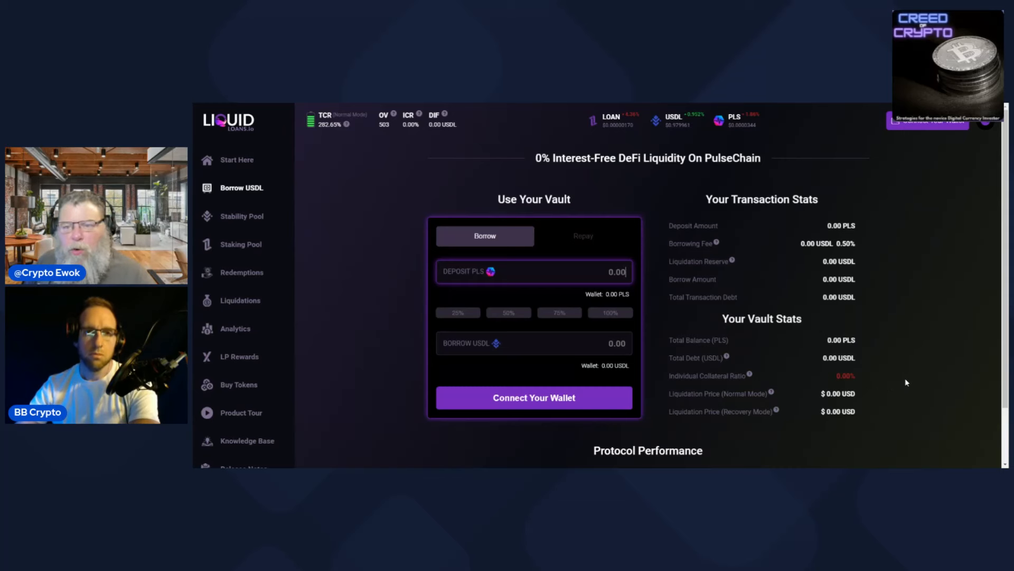
pyautogui.moveTo(890, 338)
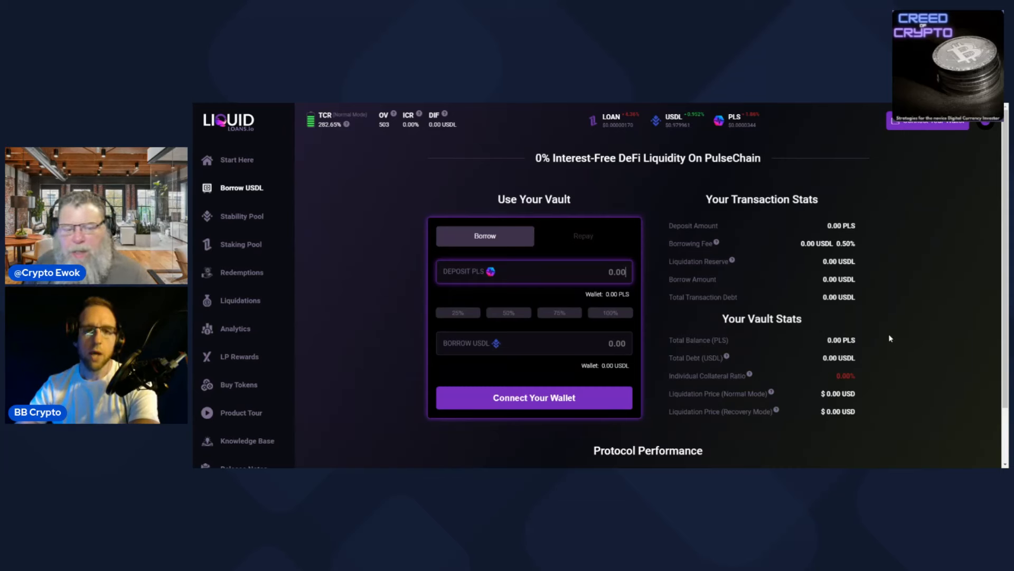
pyautogui.moveTo(892, 325)
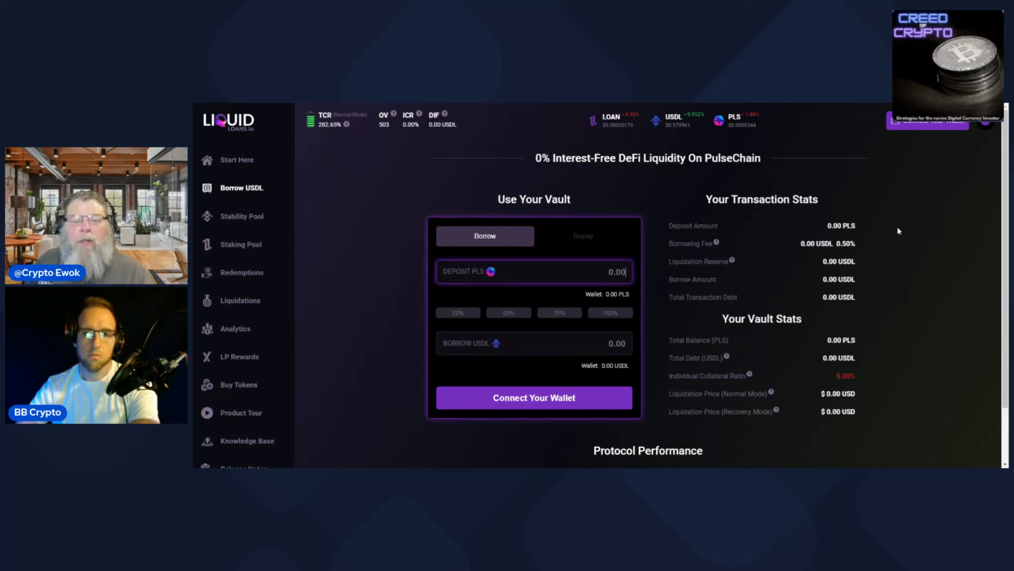
pyautogui.moveTo(677, 216)
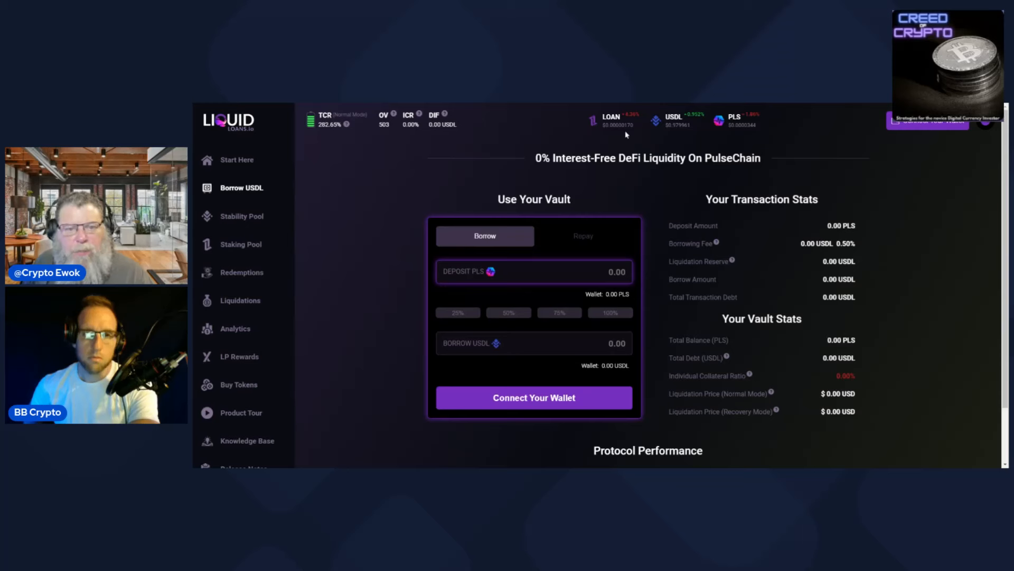
pyautogui.moveTo(620, 131)
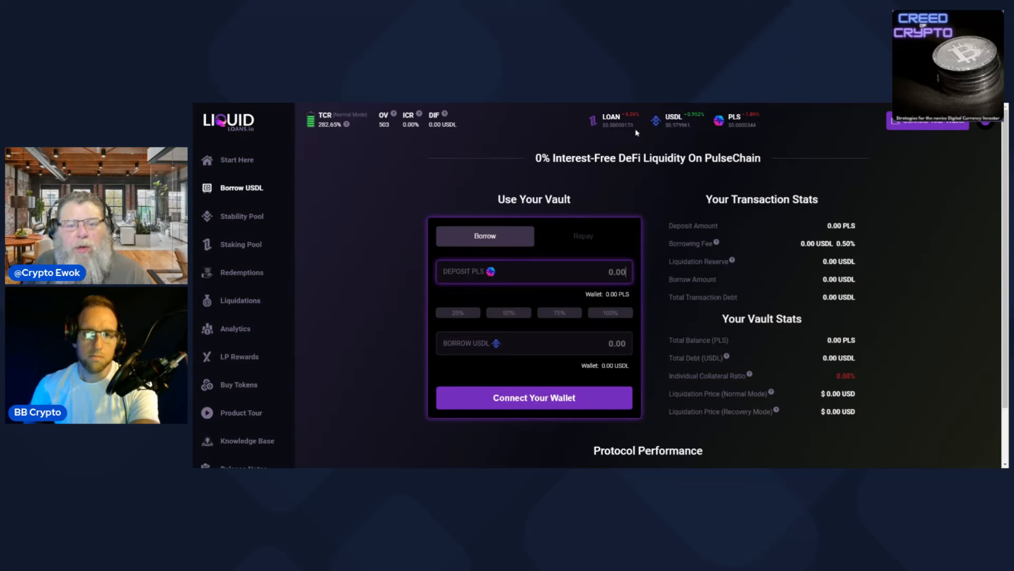
pyautogui.moveTo(628, 139)
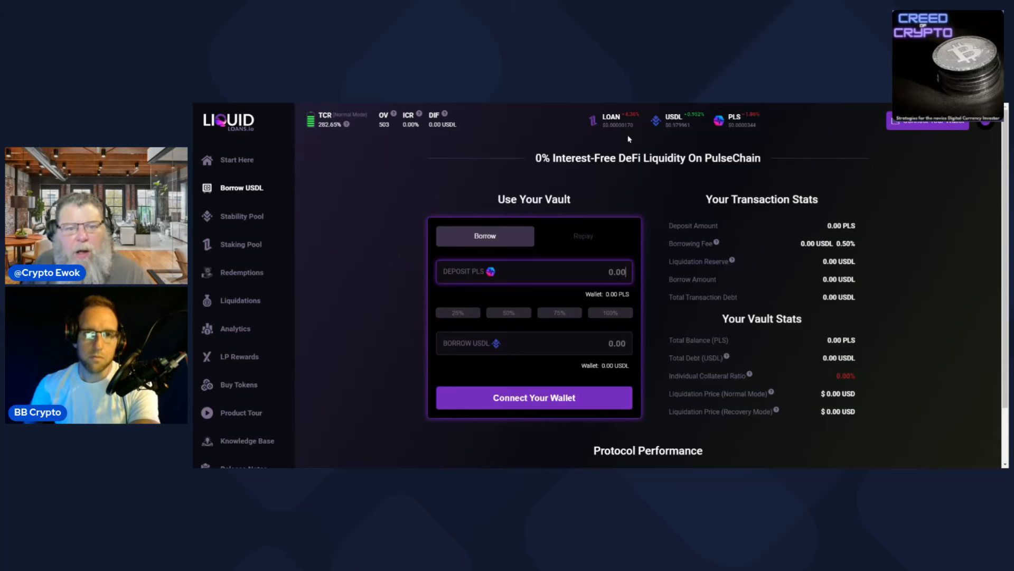
pyautogui.moveTo(615, 131)
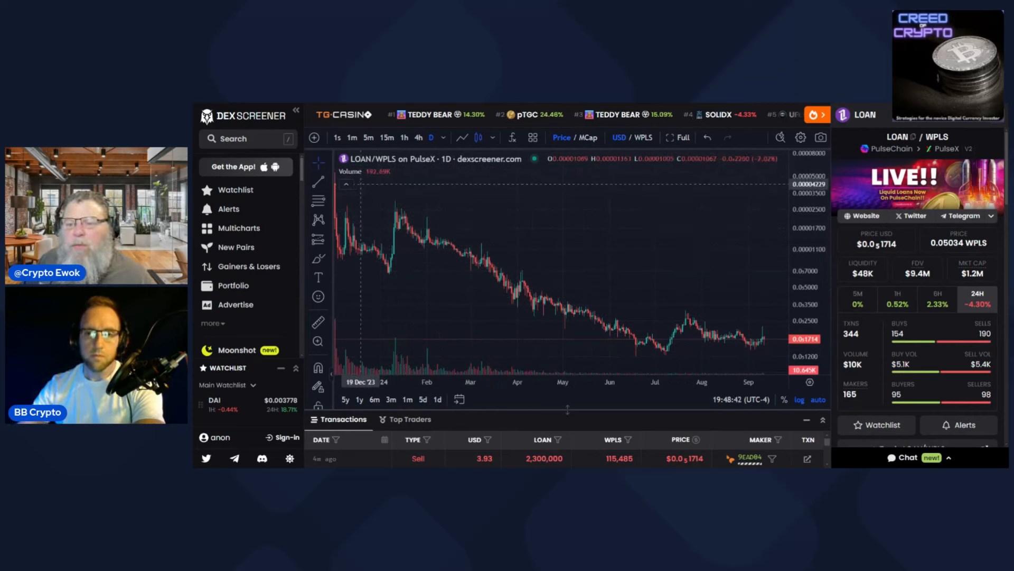
# Step: Switch the DexScreener LOAN chart quote from USD to WPLS
pyautogui.click(800, 399)
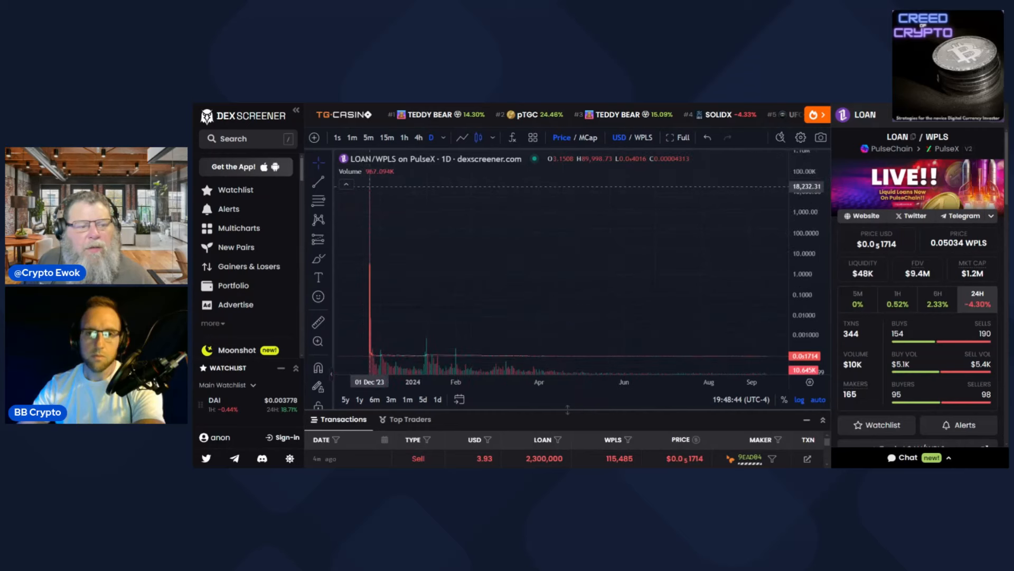
pyautogui.moveTo(371, 291)
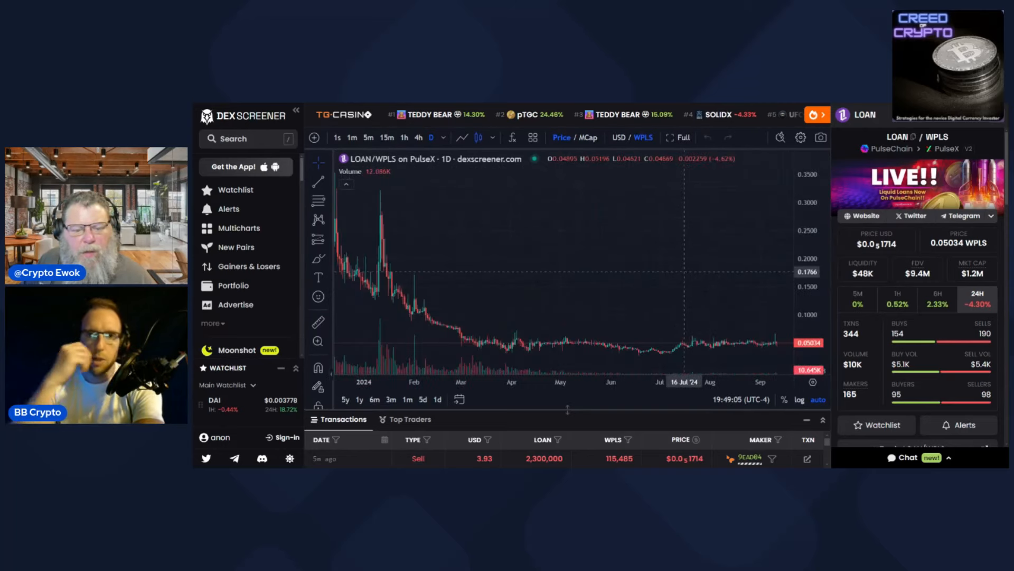
pyautogui.moveTo(625, 381)
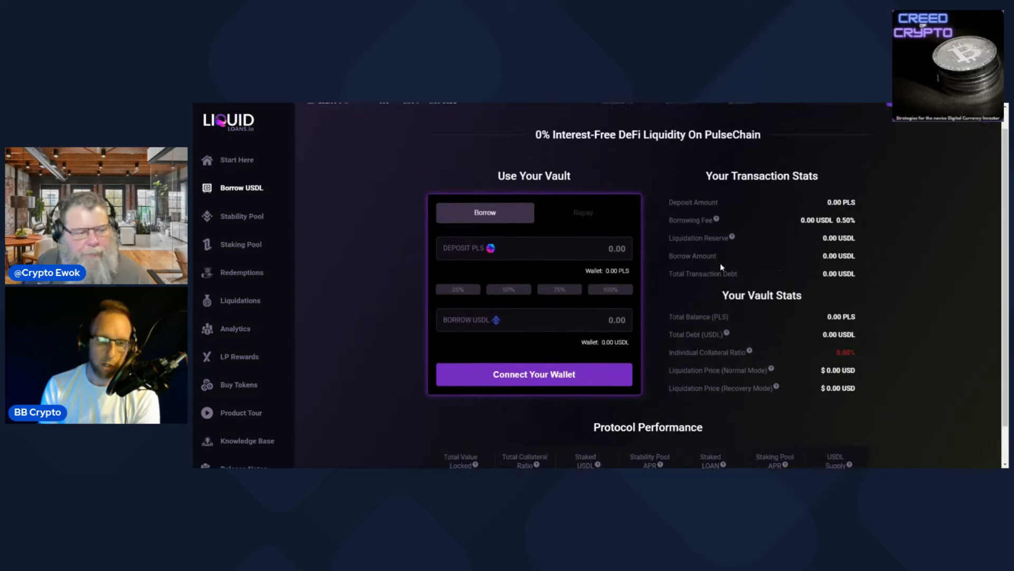
pyautogui.scroll(-3)
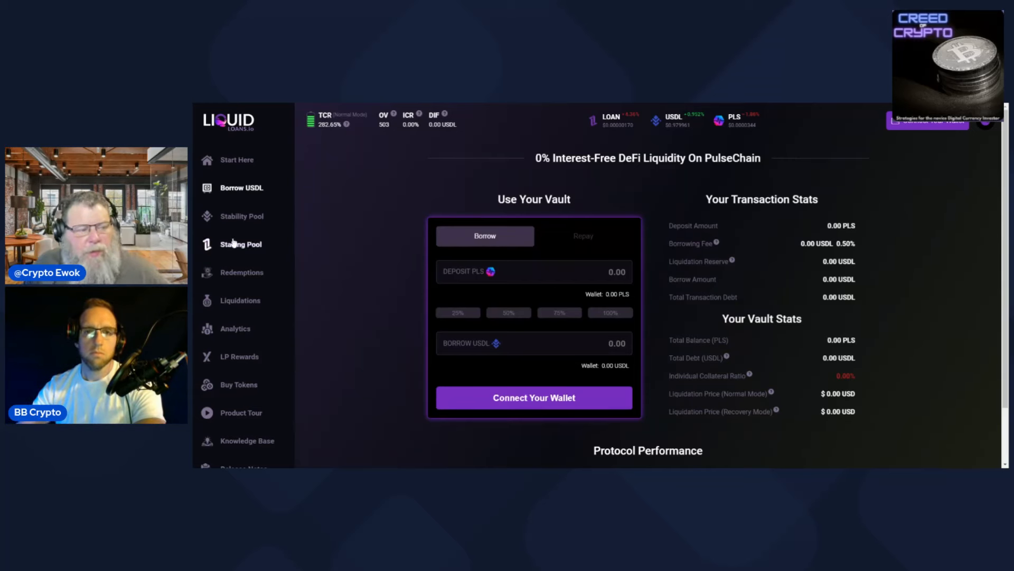
# Step: Alternate between Stability Pool and LOAN Staking Pool, ending on Stability Pool at 0.00% APR
pyautogui.click(242, 216)
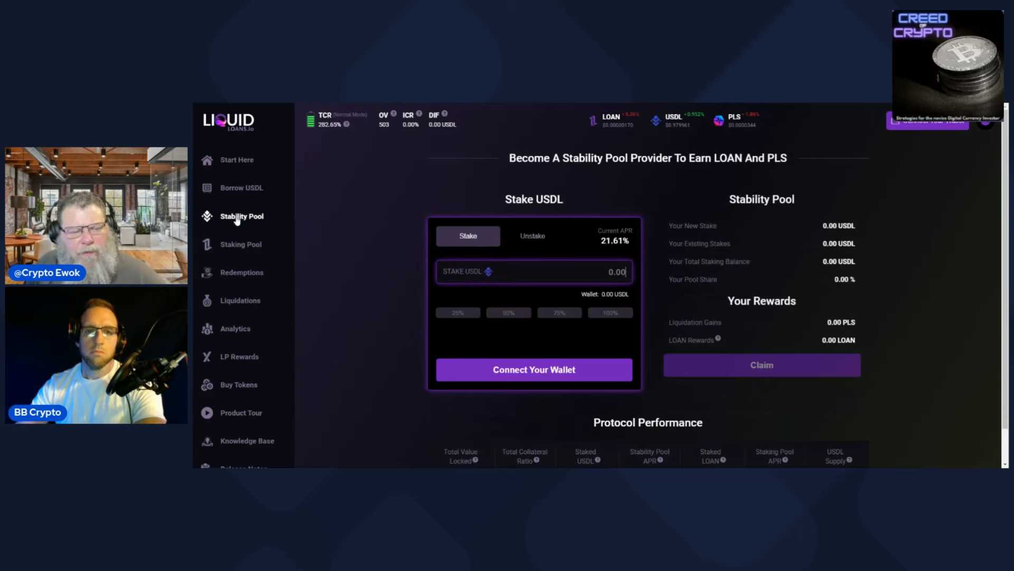
pyautogui.click(240, 244)
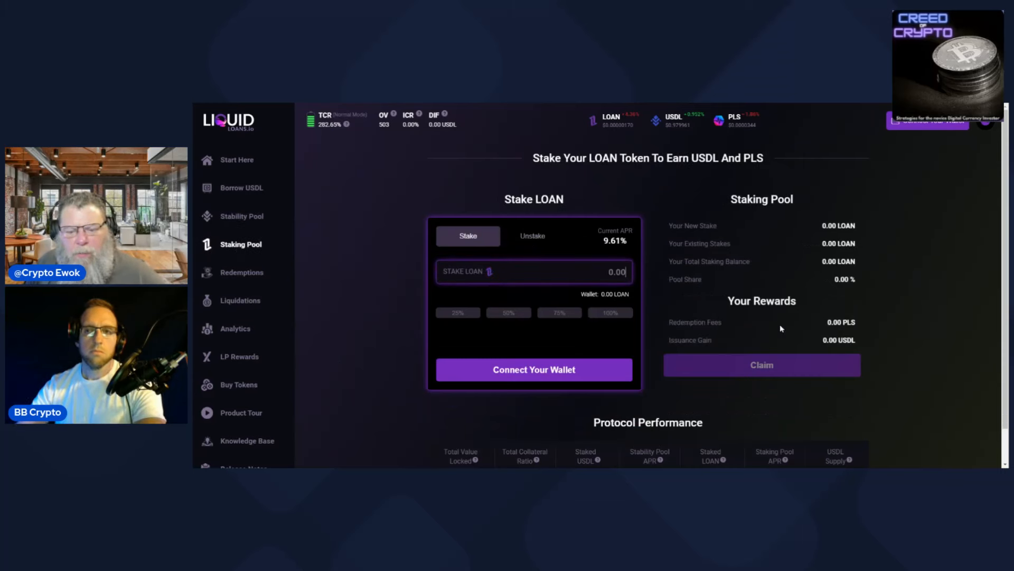
pyautogui.moveTo(724, 328)
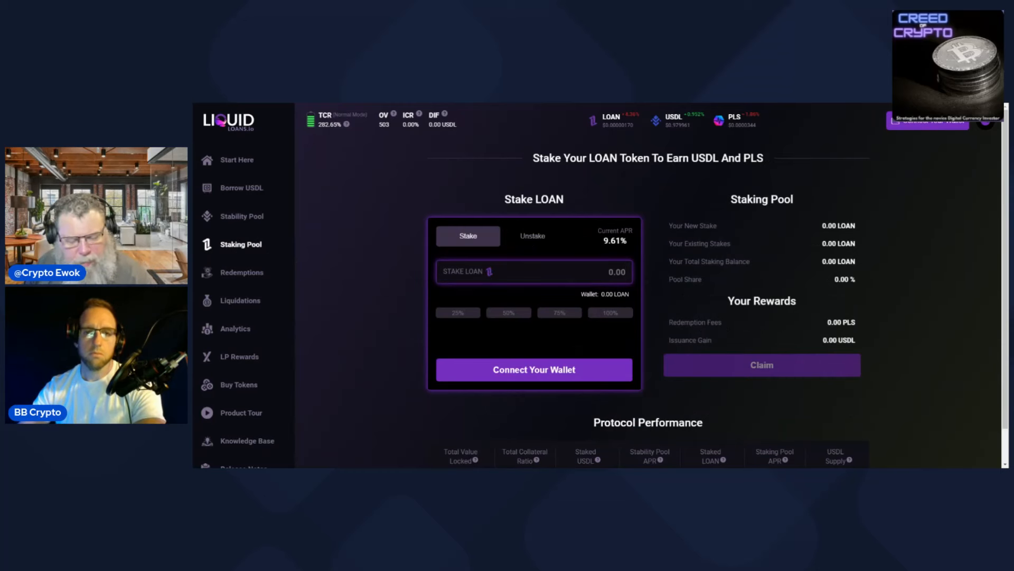
pyautogui.moveTo(720, 338)
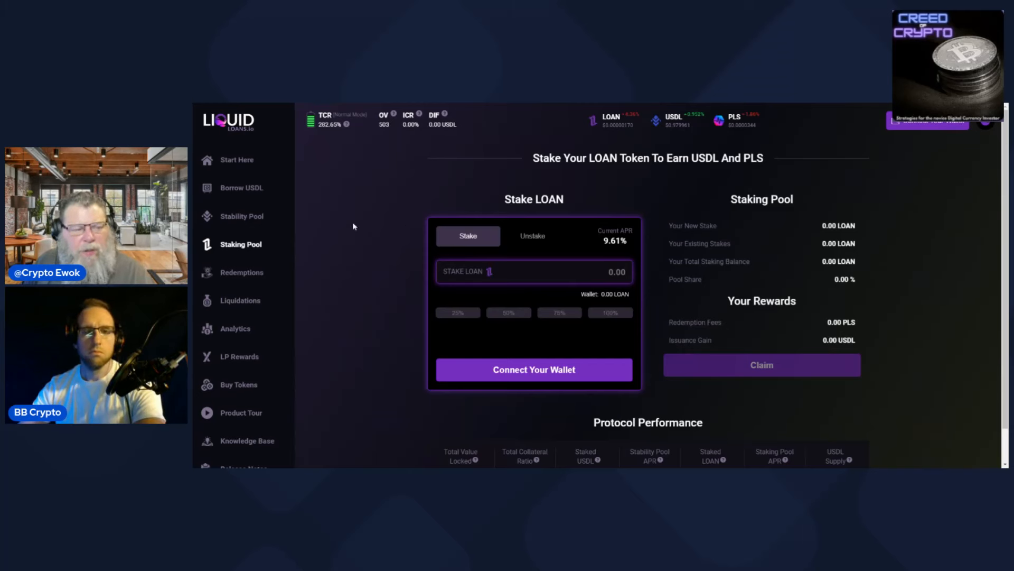
pyautogui.click(243, 216)
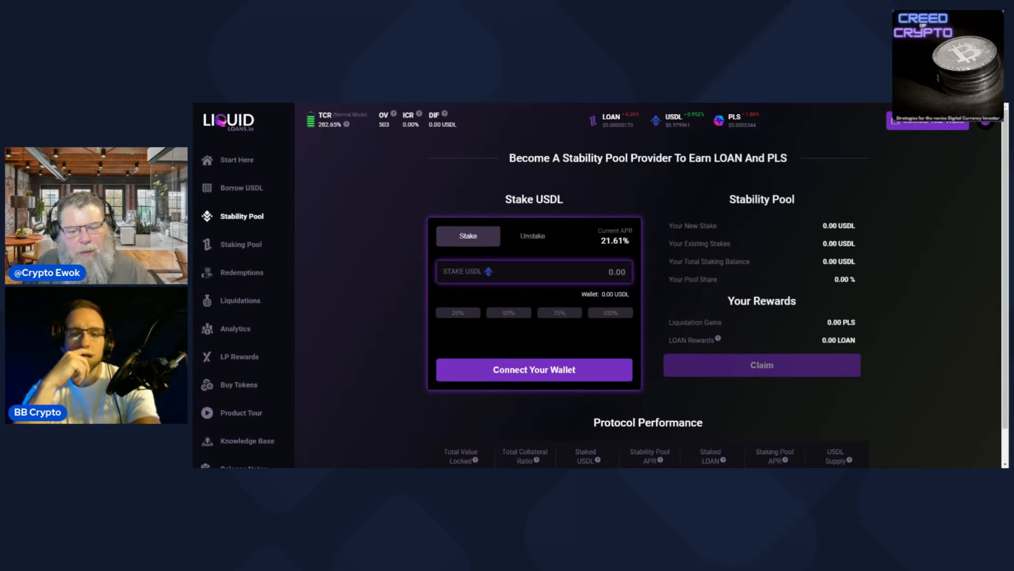
pyautogui.moveTo(233, 208)
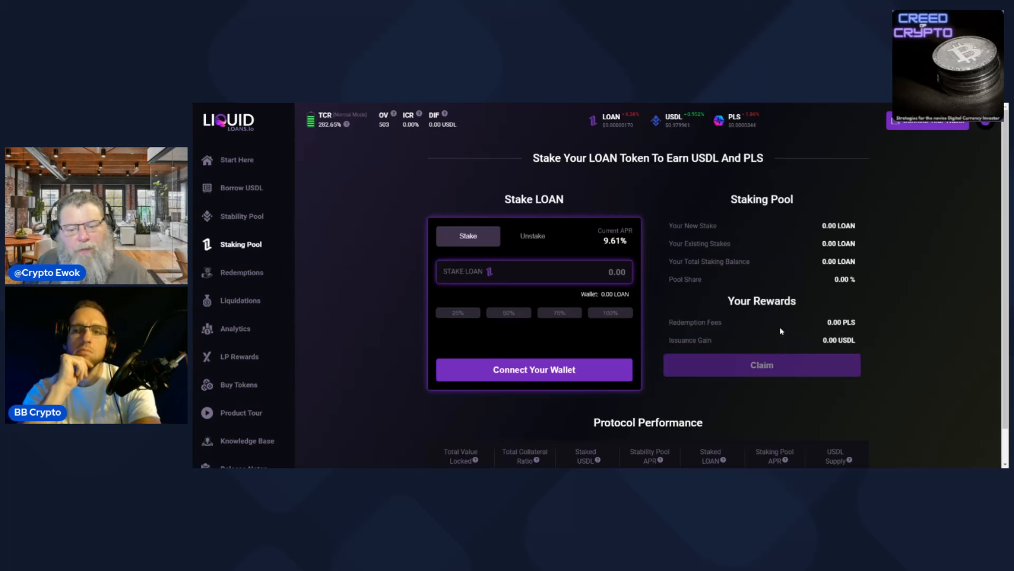
pyautogui.moveTo(688, 328)
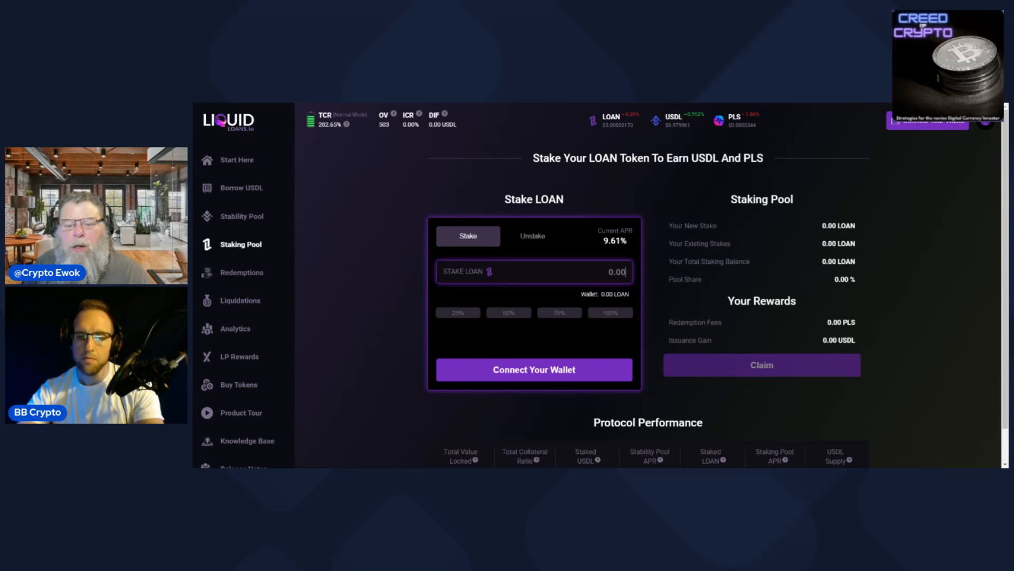
pyautogui.moveTo(646, 299)
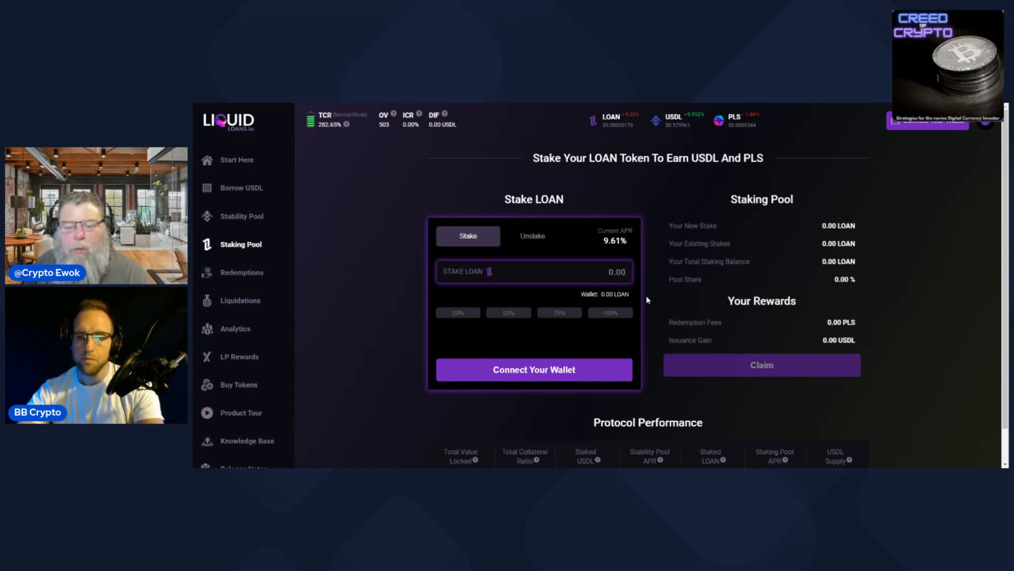
pyautogui.moveTo(874, 320)
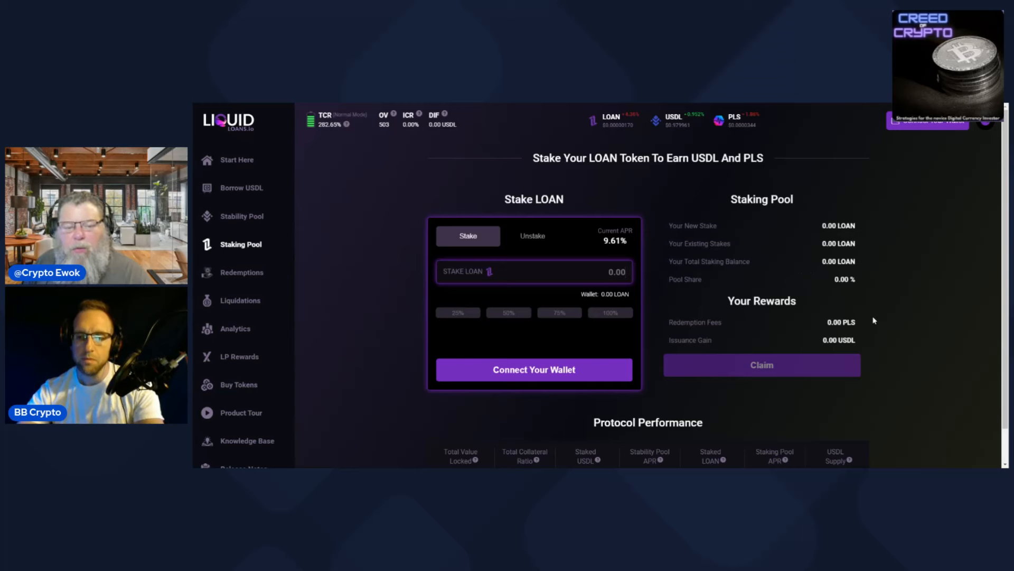
pyautogui.moveTo(865, 322)
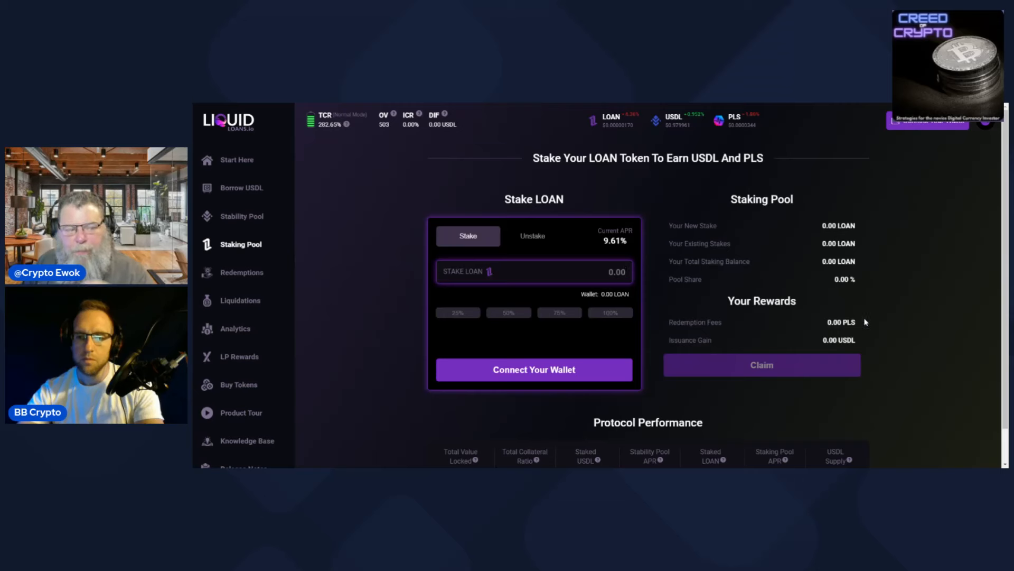
pyautogui.click(244, 215)
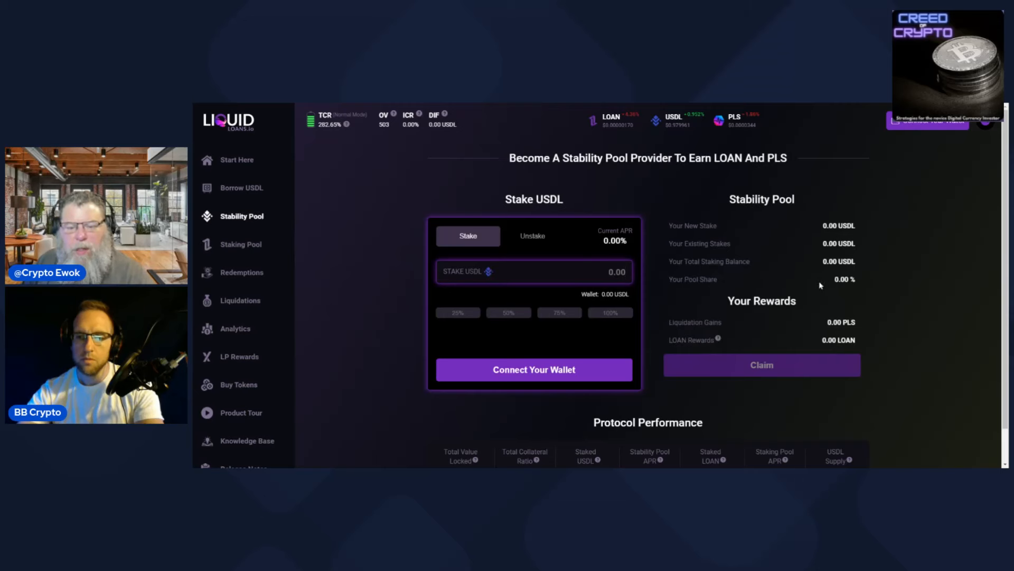